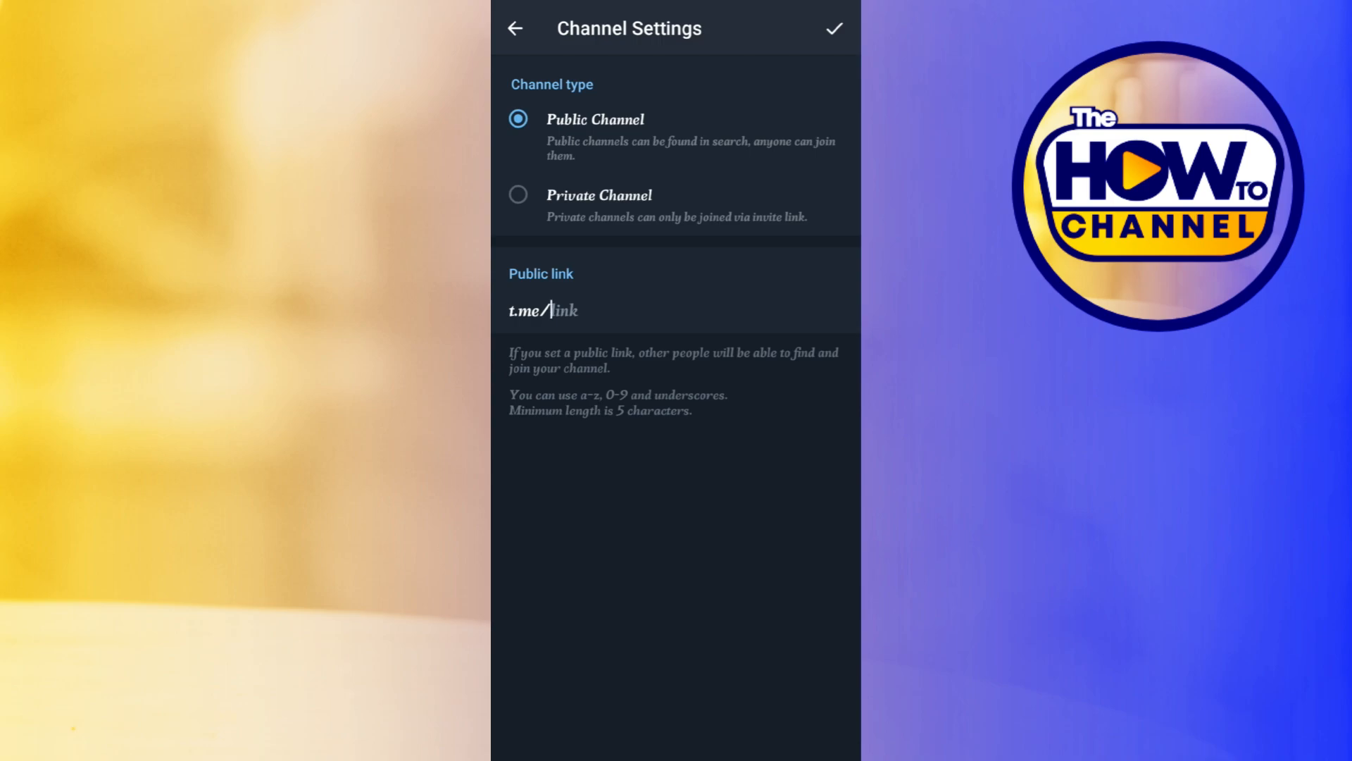
# Step: Choose the Private Channel option under Channel type so an invite link replaces the public link
pyautogui.click(518, 195)
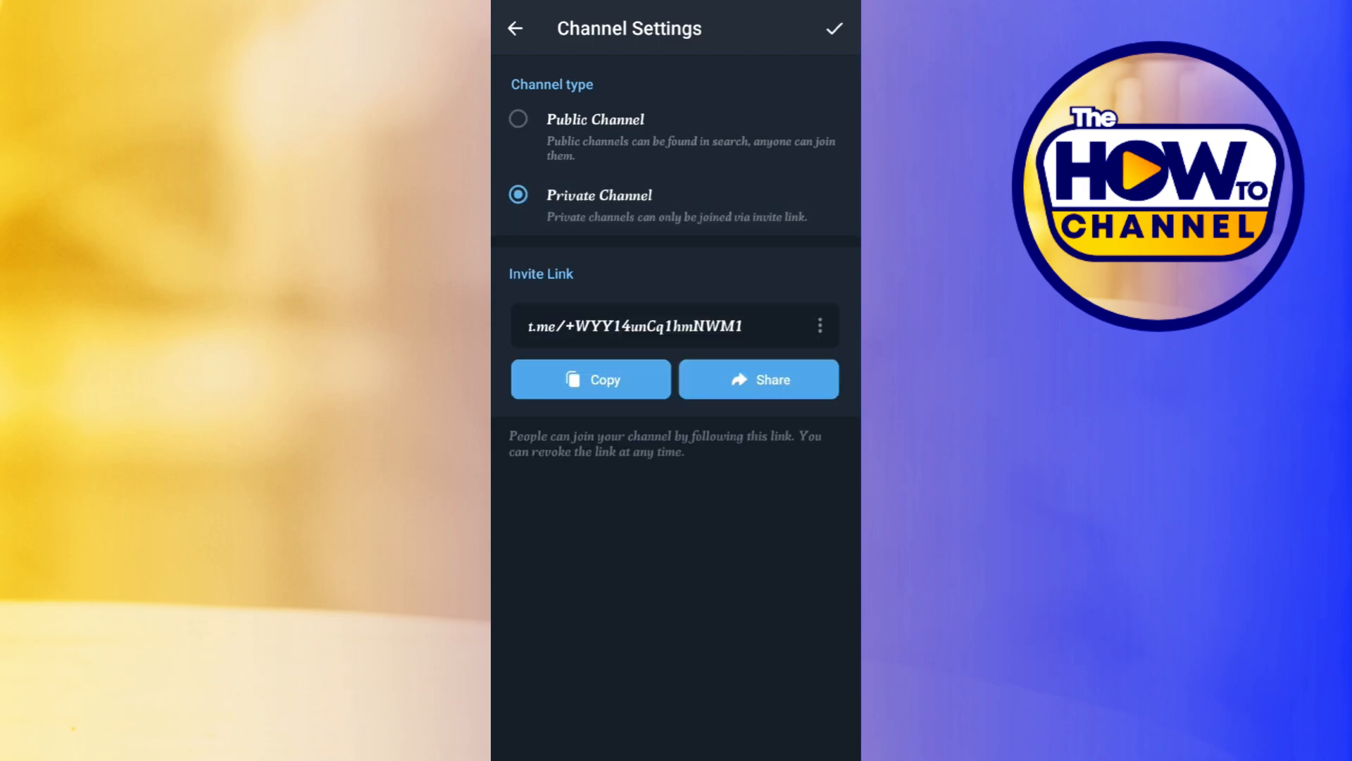